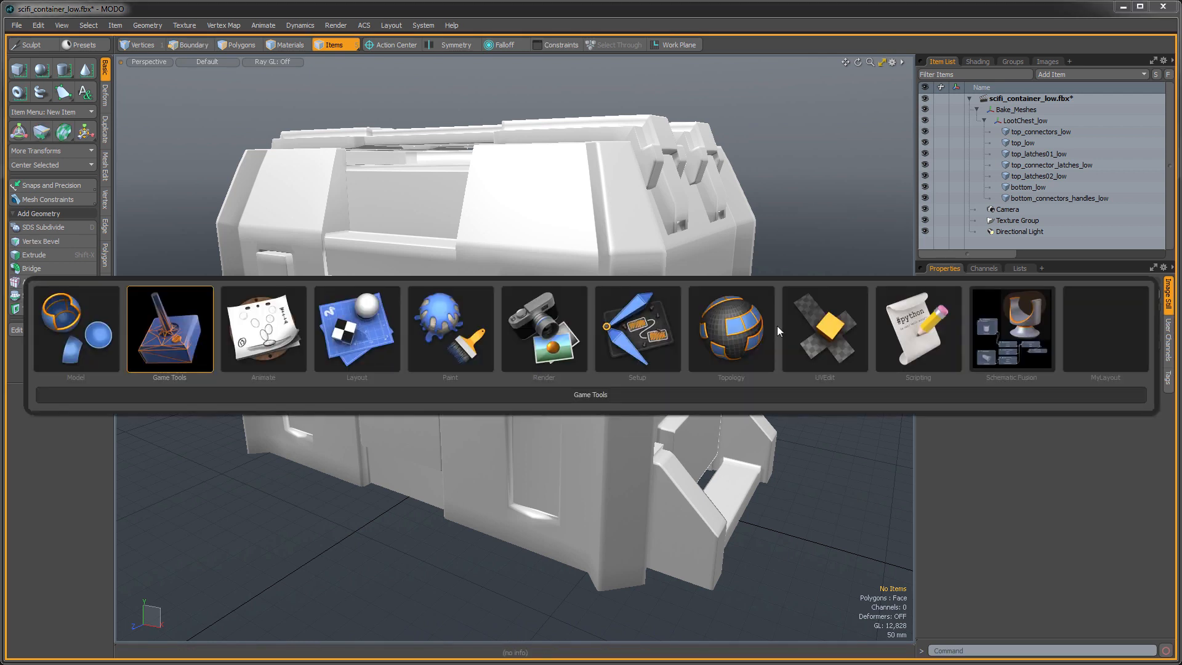
# Step: Switch the workspace to the Game Tools layout showing FBX export settings
pyautogui.click(169, 328)
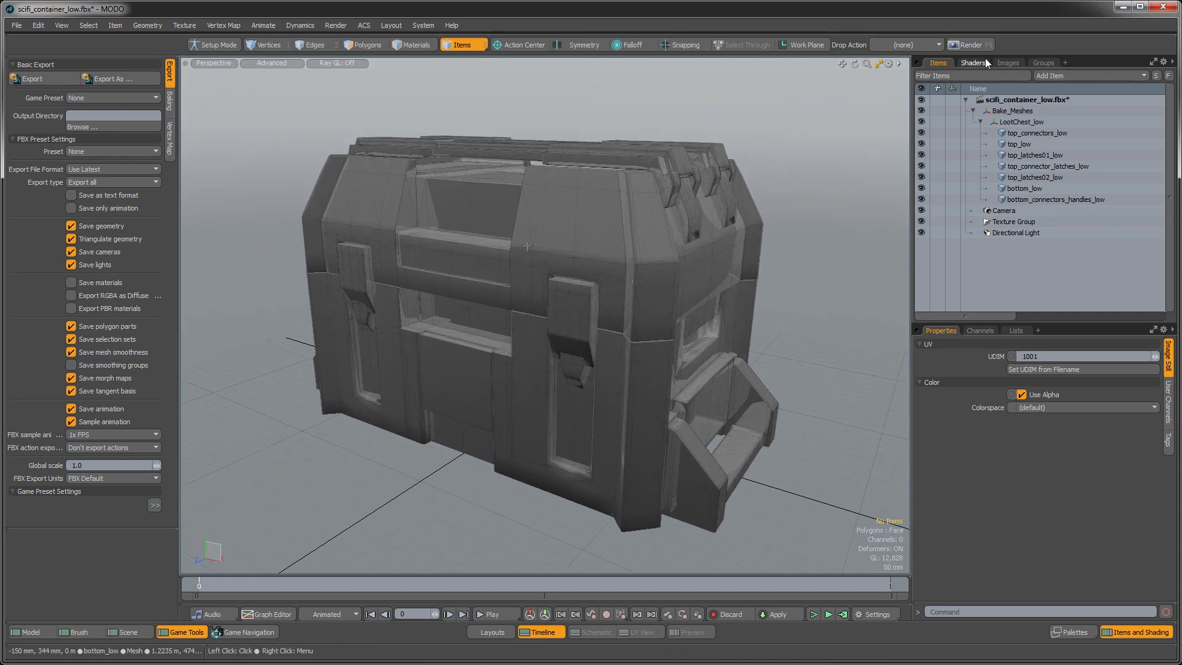
# Step: Add an Unreal Material to crate_bottom and crate_top, then select crate_bottom for texturing
pyautogui.click(972, 63)
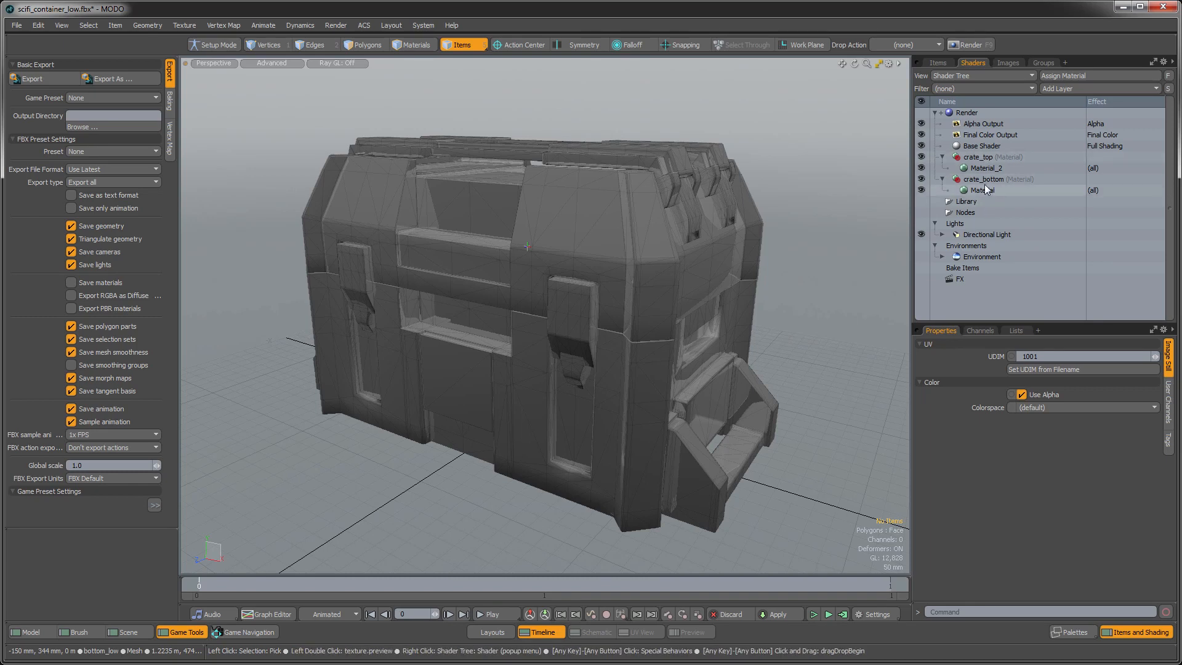
pyautogui.click(983, 178)
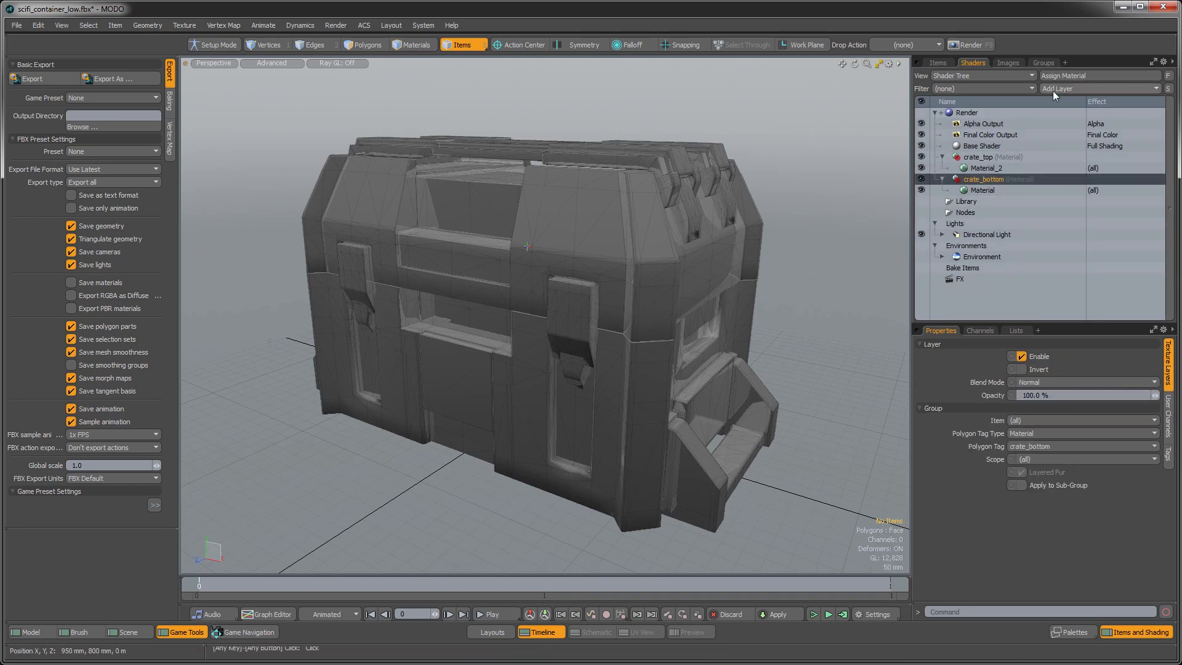
pyautogui.click(1062, 89)
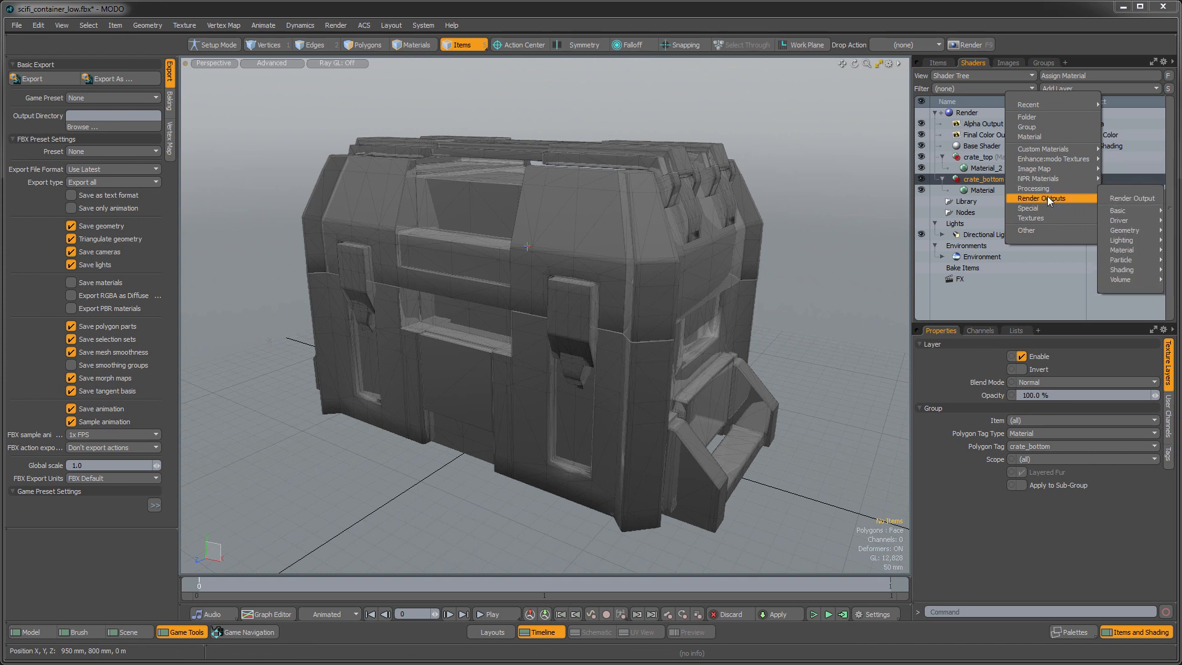
pyautogui.moveTo(1042, 149)
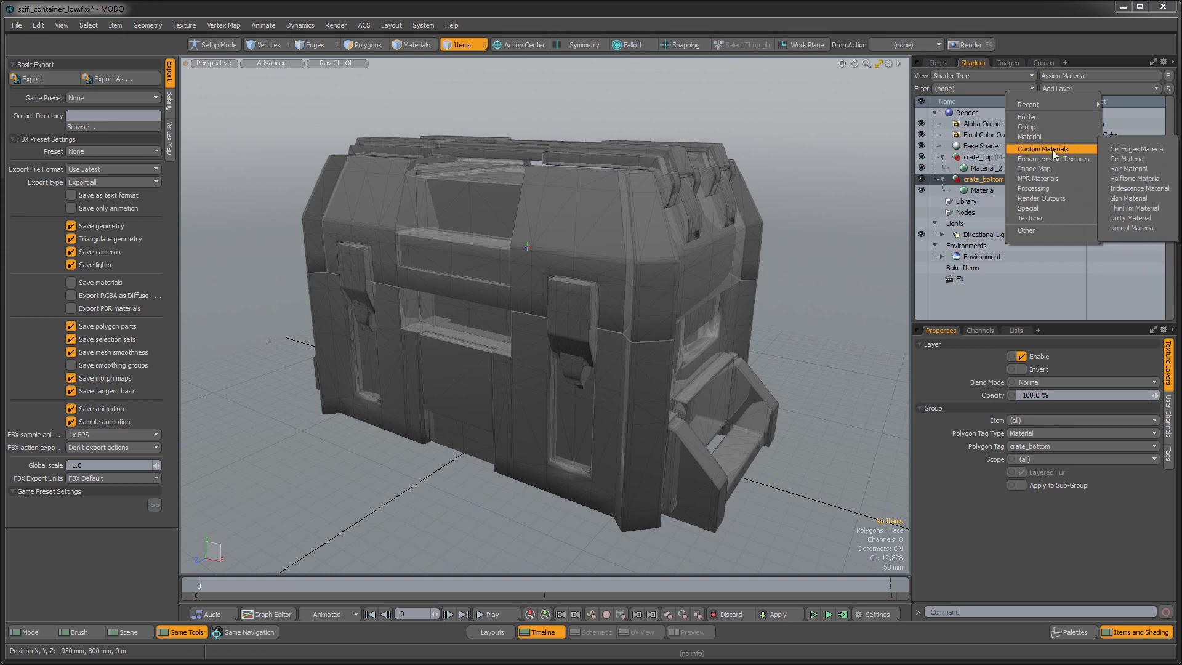
pyautogui.click(1132, 228)
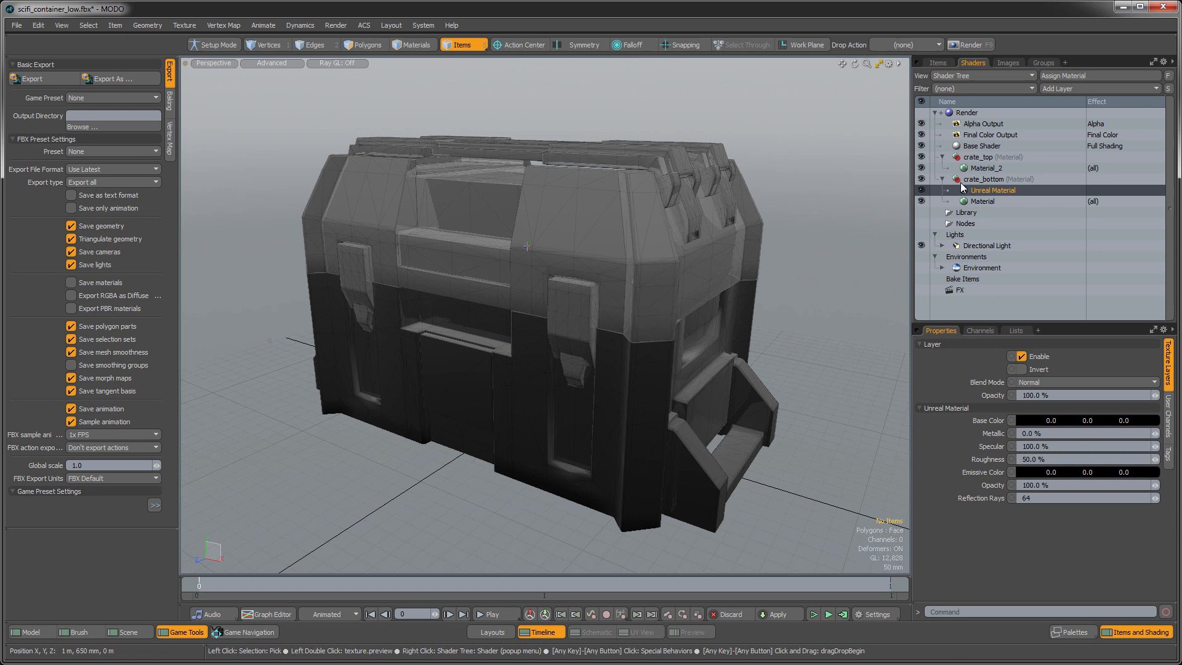
pyautogui.click(1093, 89)
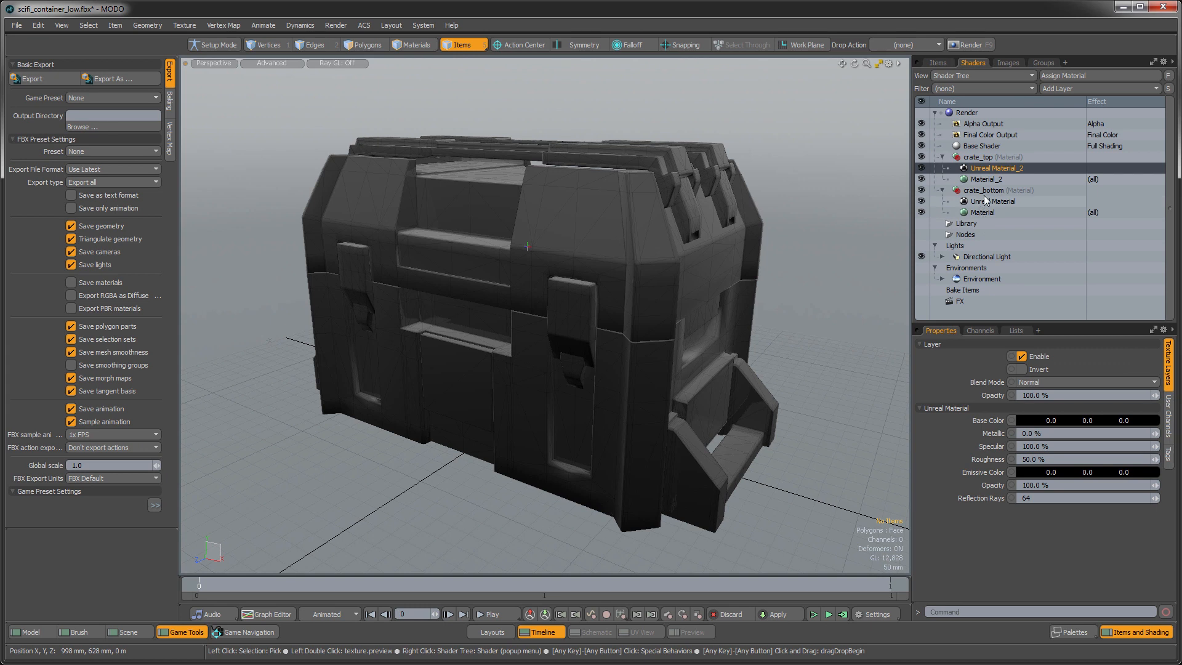
pyautogui.click(984, 190)
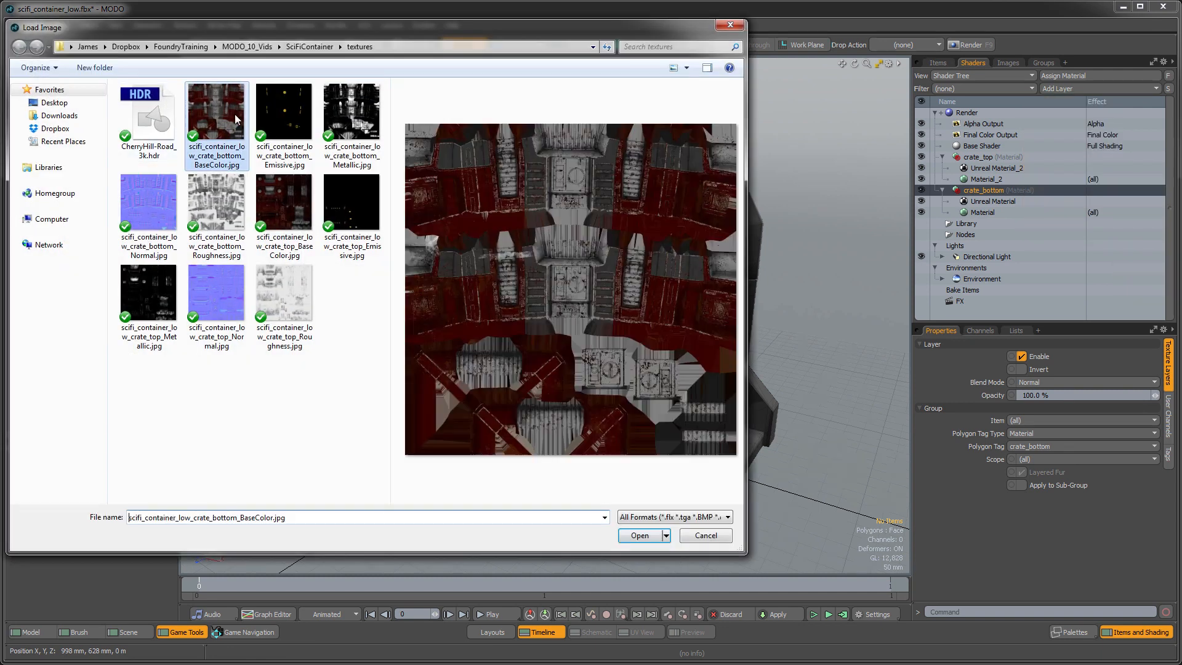
# Step: Load the crate bottom BaseColor jpg and set its effect to Unreal Base Color
pyautogui.click(639, 535)
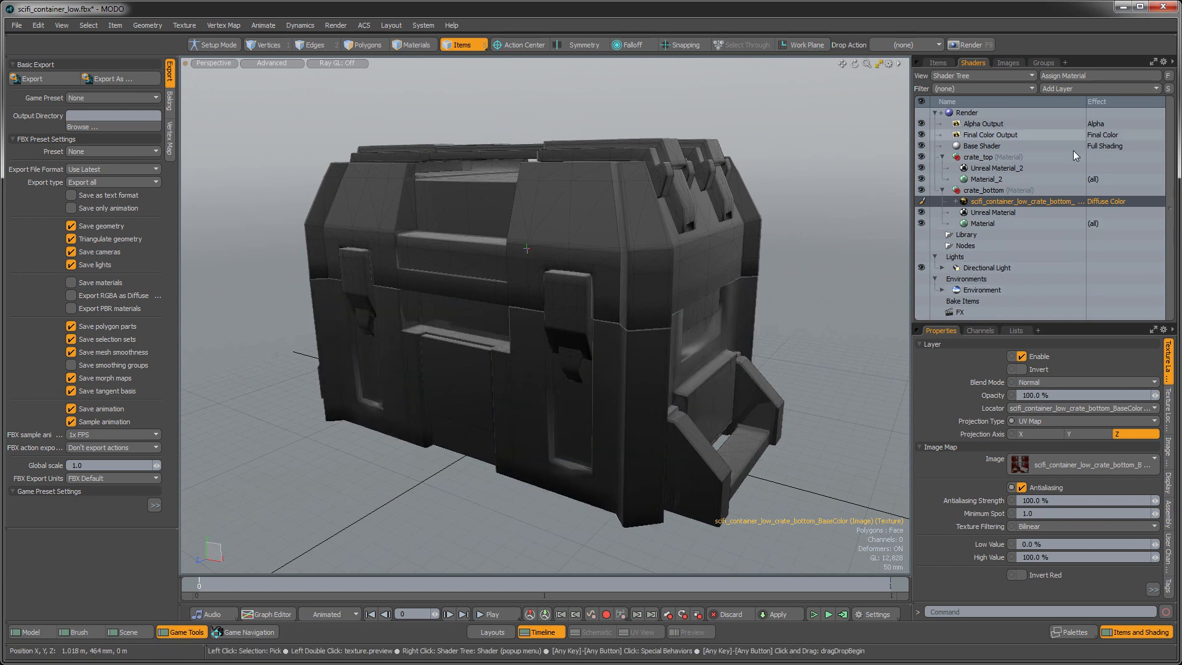
pyautogui.rightClick(1026, 201)
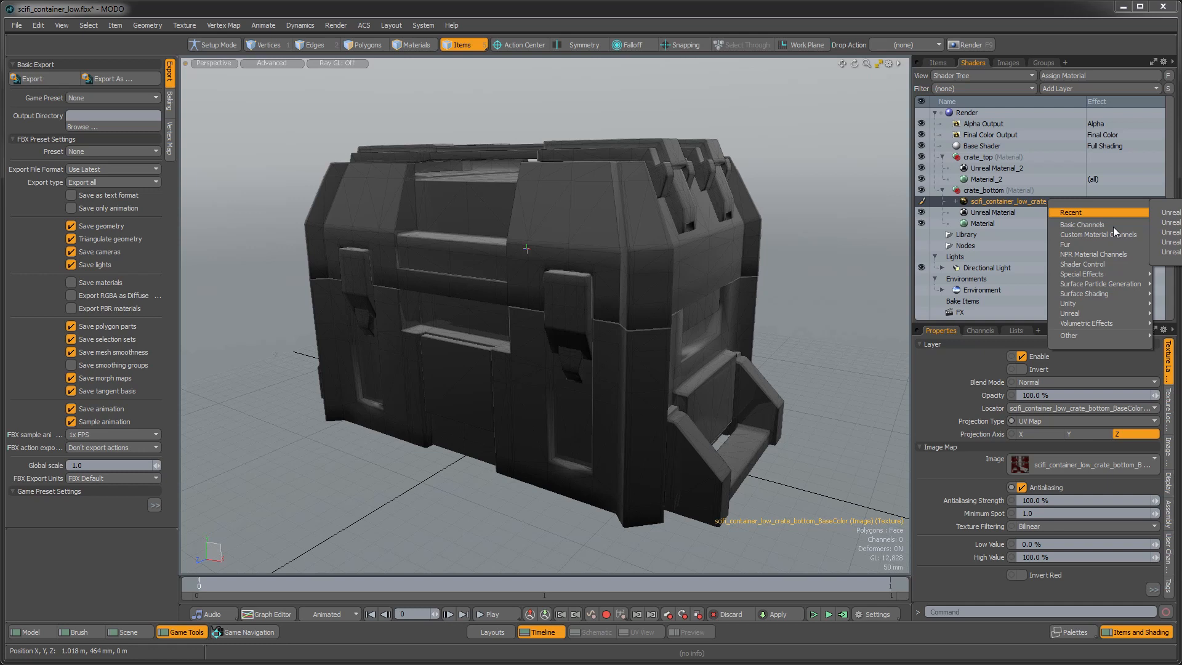
pyautogui.moveTo(1068, 313)
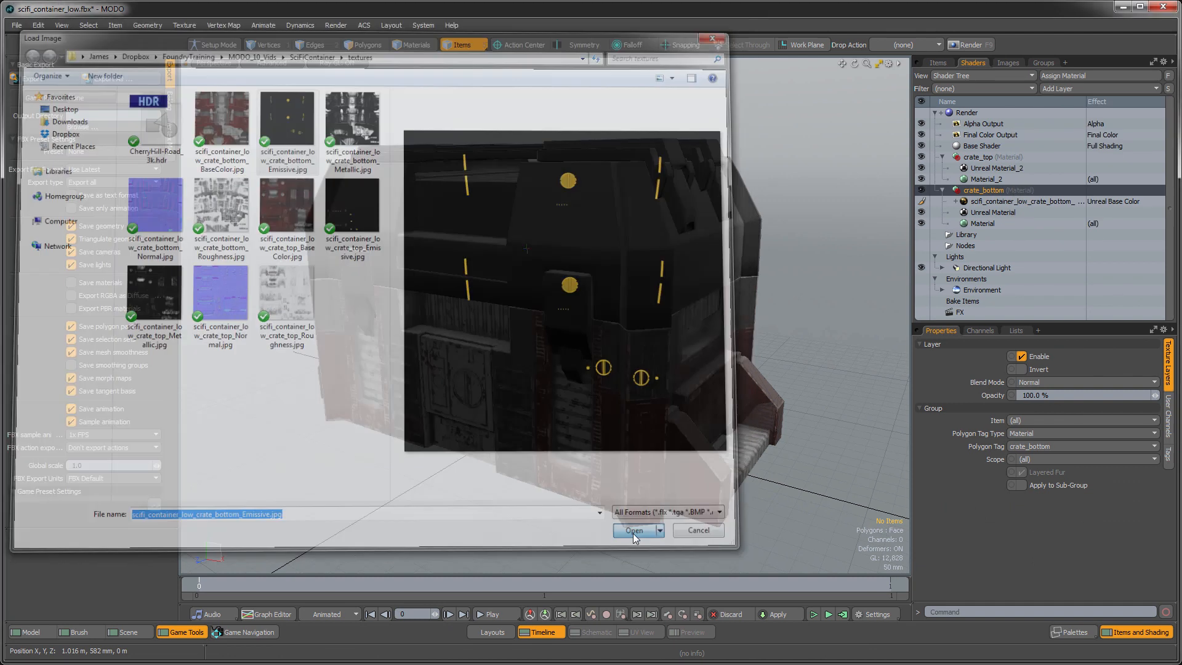
# Step: Load the crate bottom Emissive jpg and set its effect to Unreal Emissive Color
pyautogui.click(635, 529)
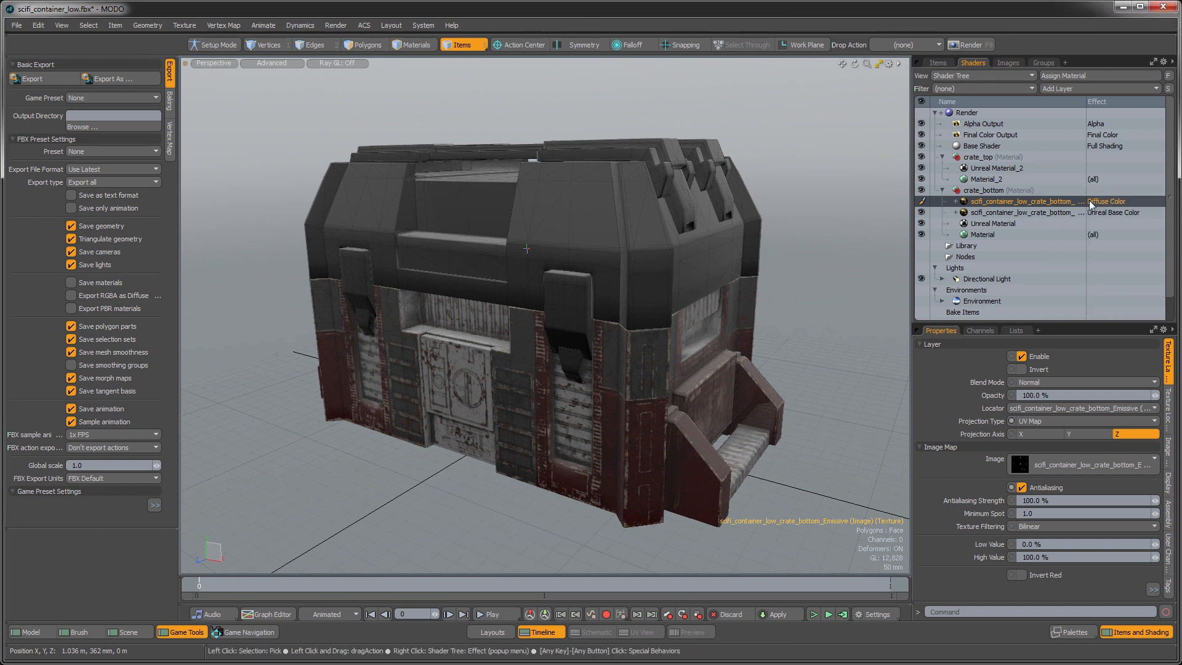
pyautogui.rightClick(1026, 201)
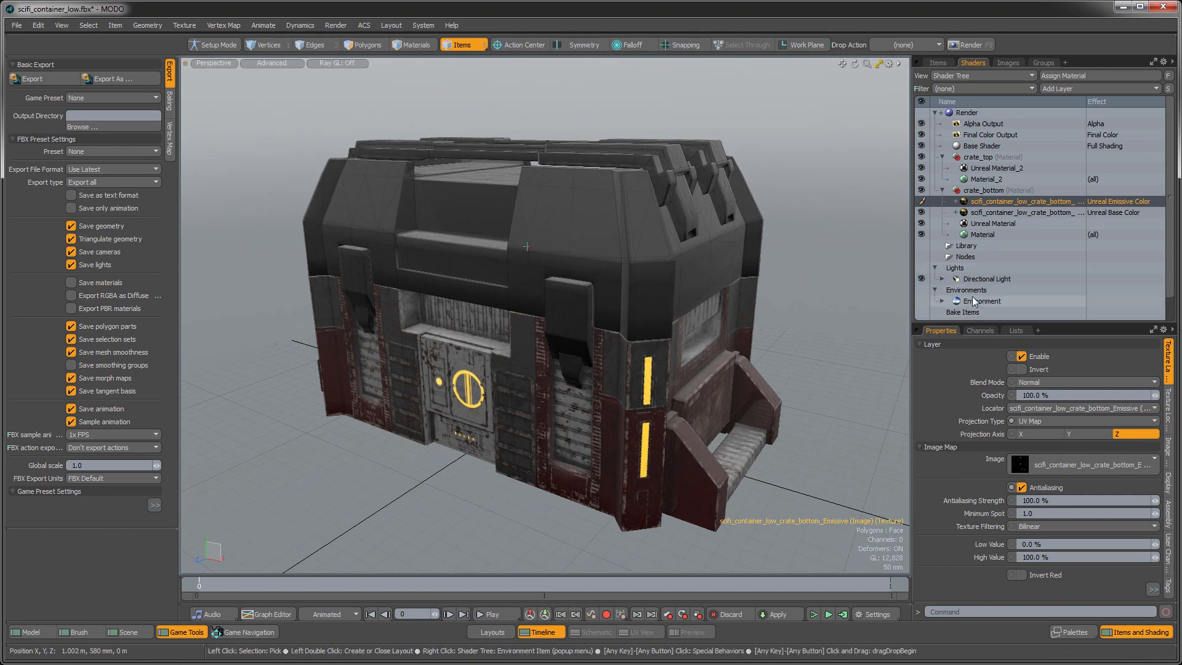
pyautogui.click(967, 289)
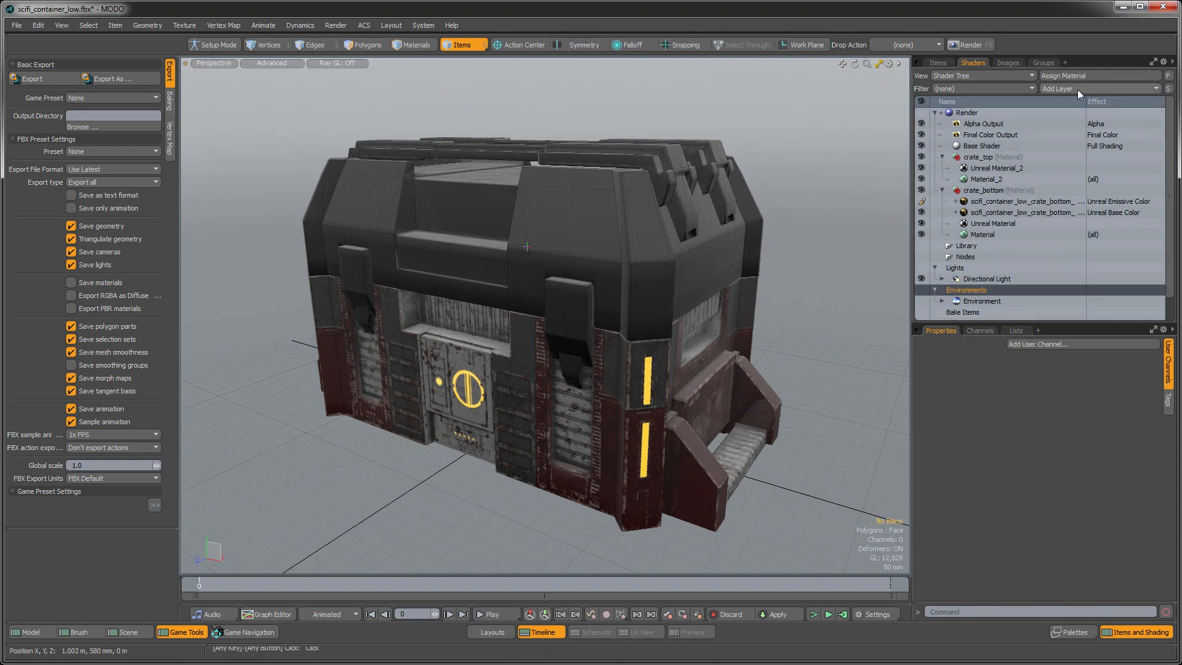
# Step: Load the CherryHill-Road_3k HDR into the environment and show it as the viewport background
pyautogui.click(1056, 88)
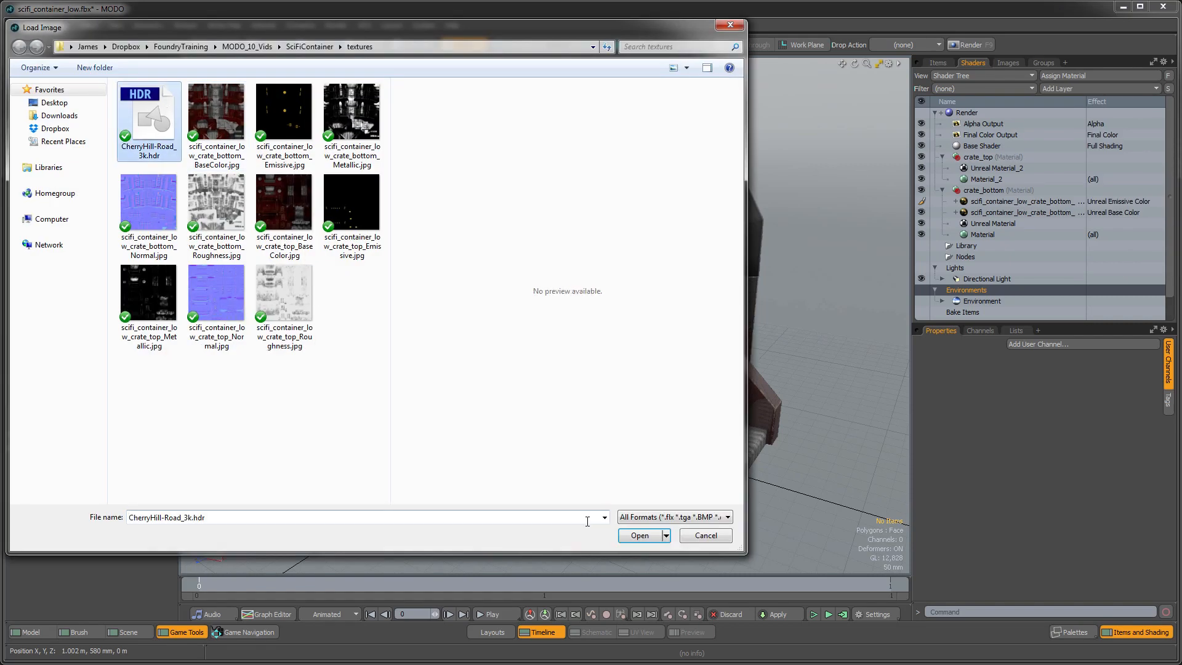
pyautogui.click(639, 535)
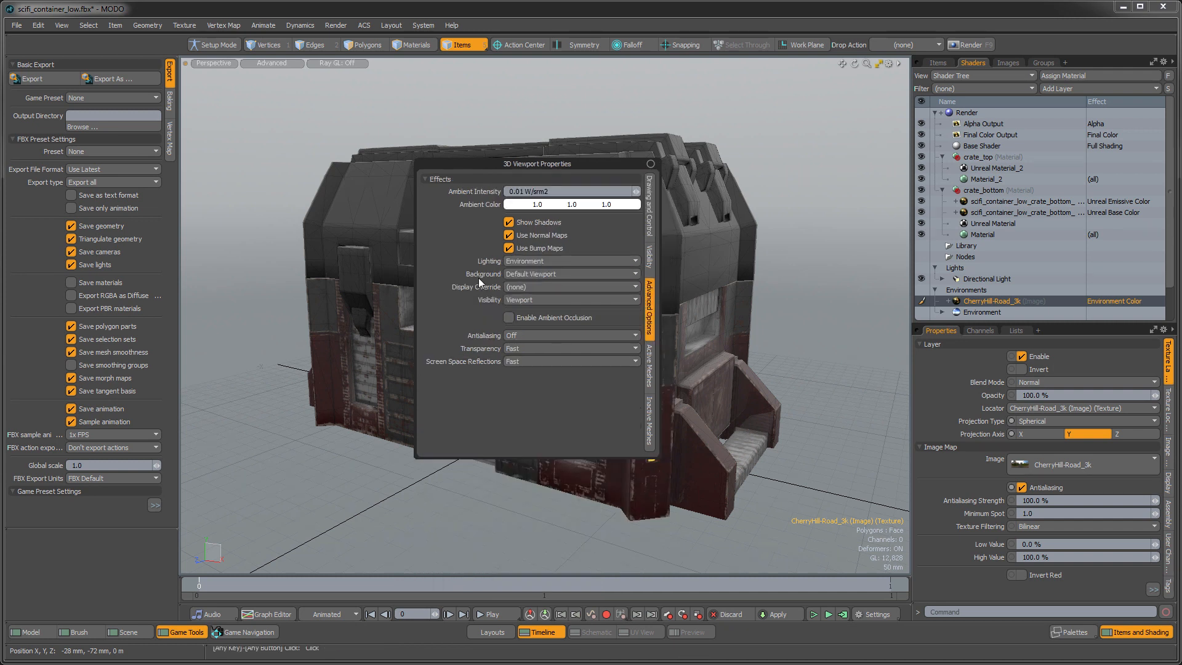
pyautogui.moveTo(501, 280)
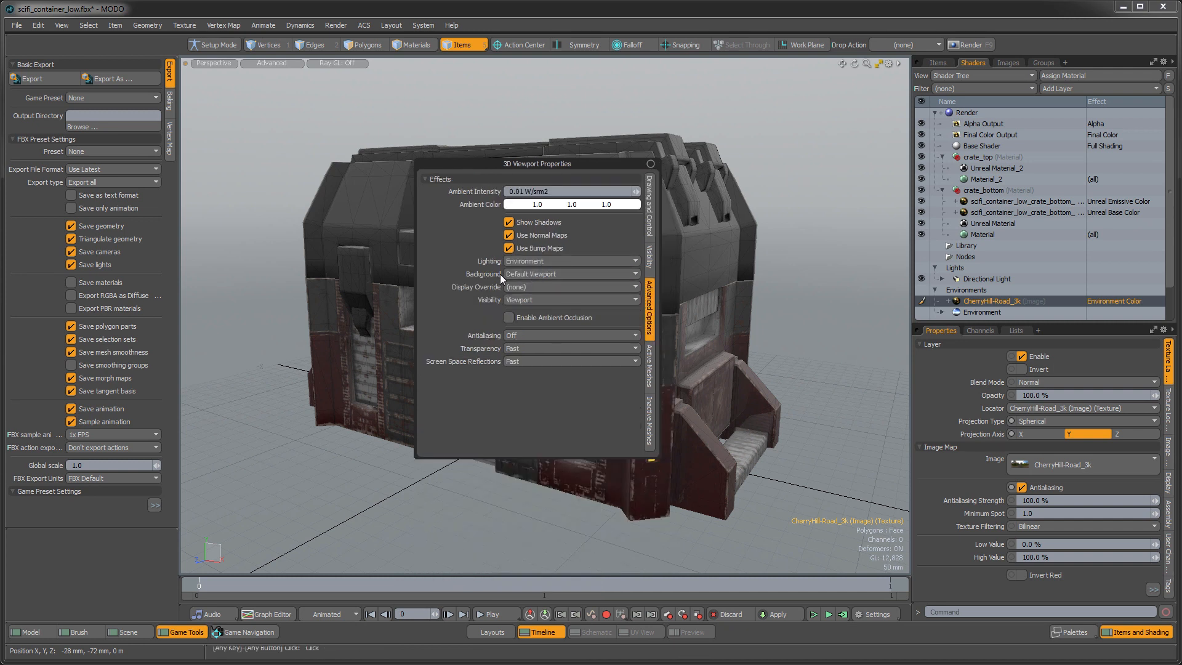
pyautogui.click(570, 273)
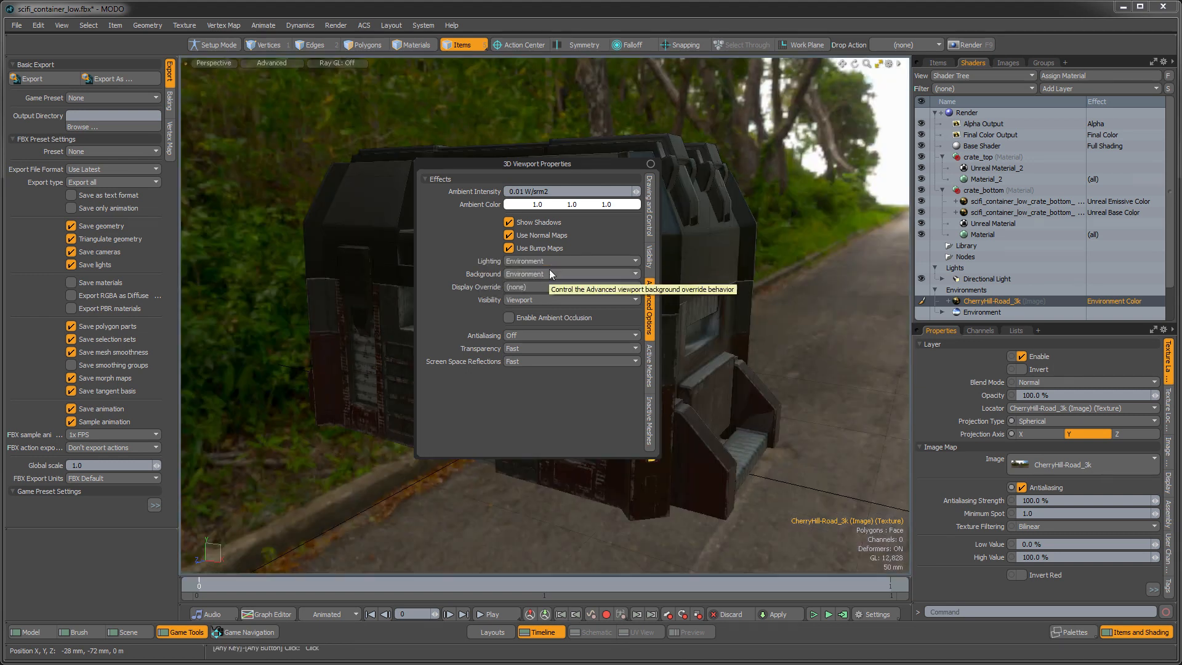
pyautogui.moveTo(532, 268)
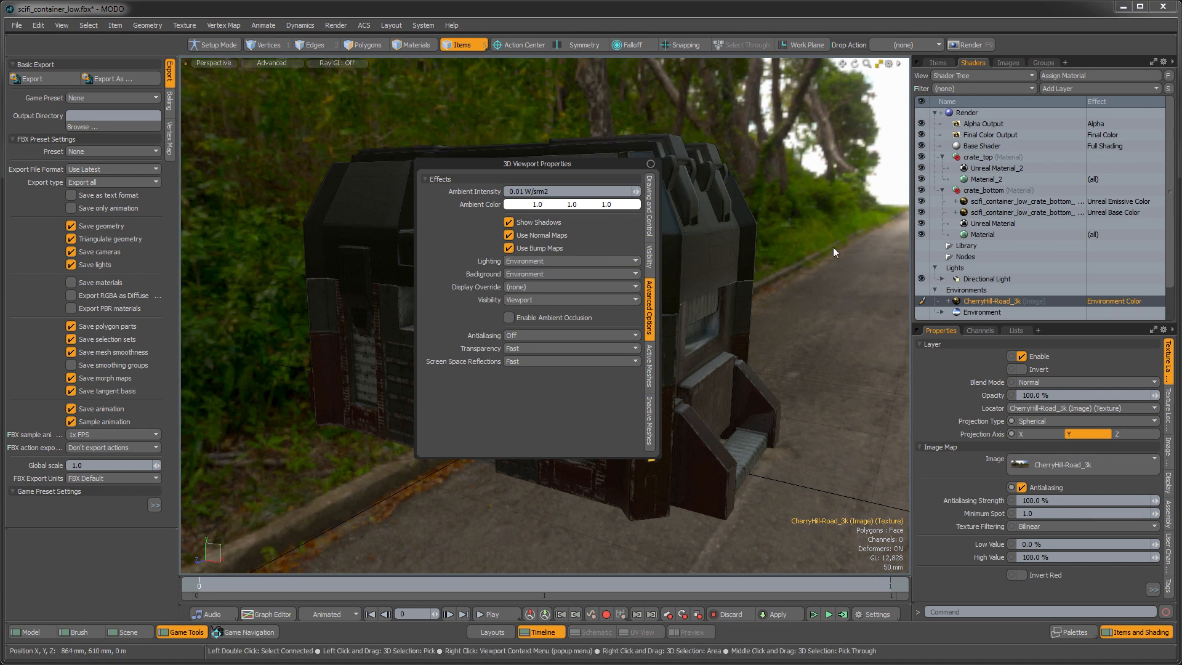
pyautogui.click(650, 163)
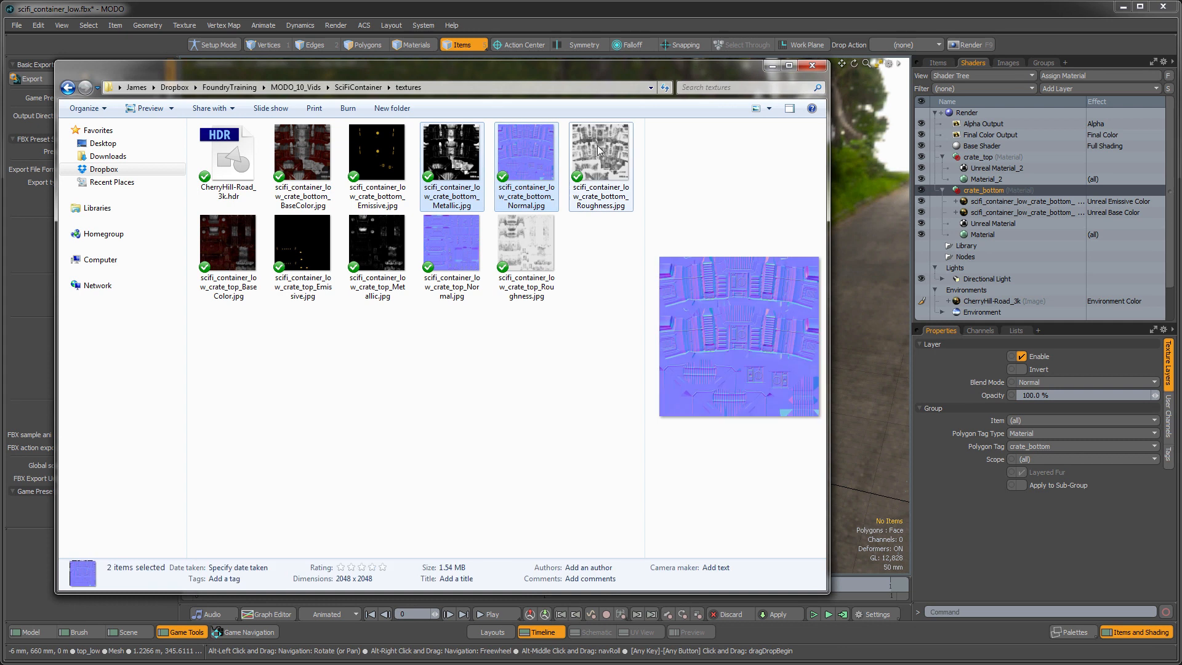
# Step: Select the crate texture JPGs in the textures folder to drag into the Shader Tree
pyautogui.click(600, 150)
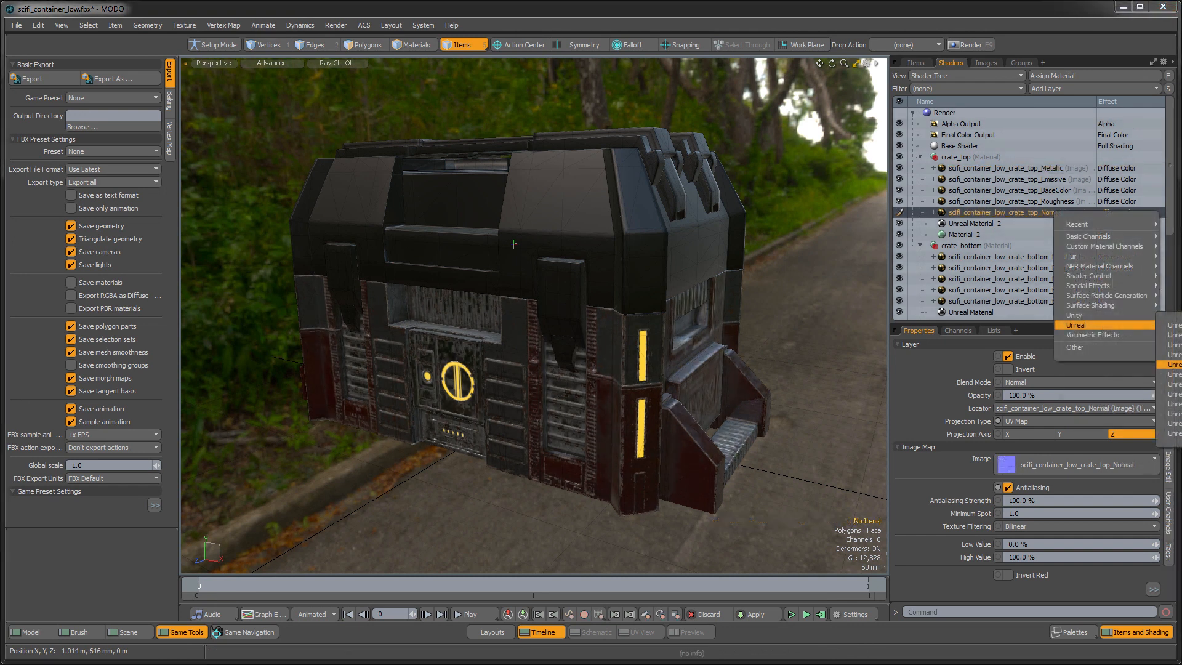
# Step: Set the crate_top normal texture to Unreal Normal with colorspace none
pyautogui.click(1075, 325)
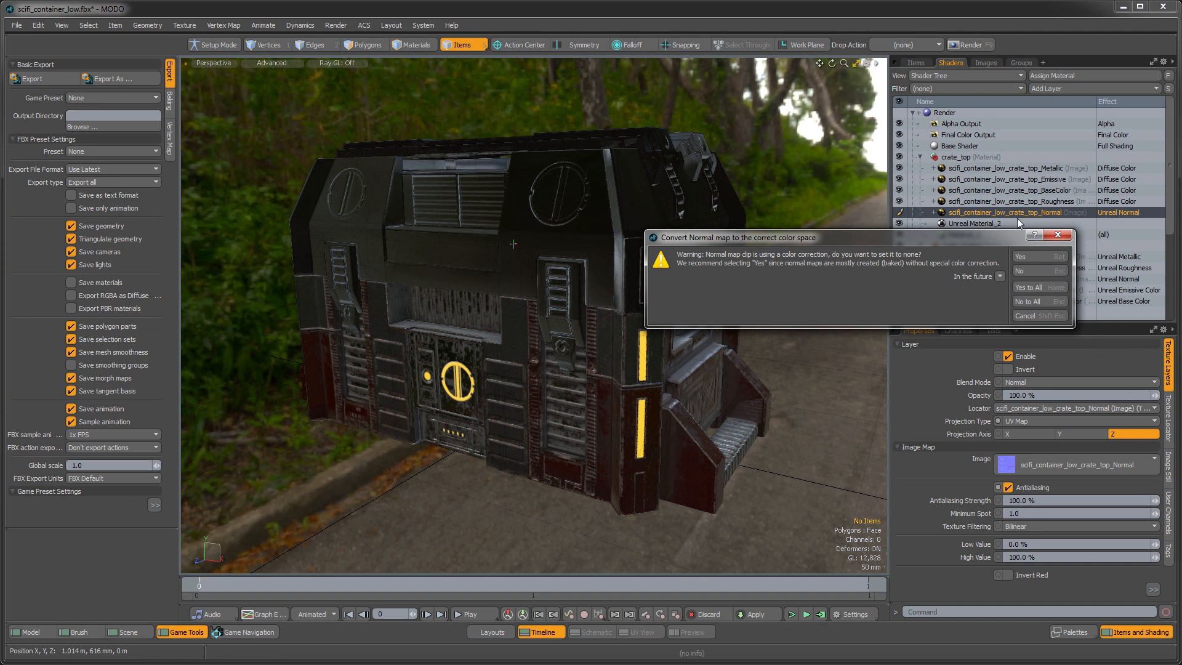
pyautogui.moveTo(971, 242)
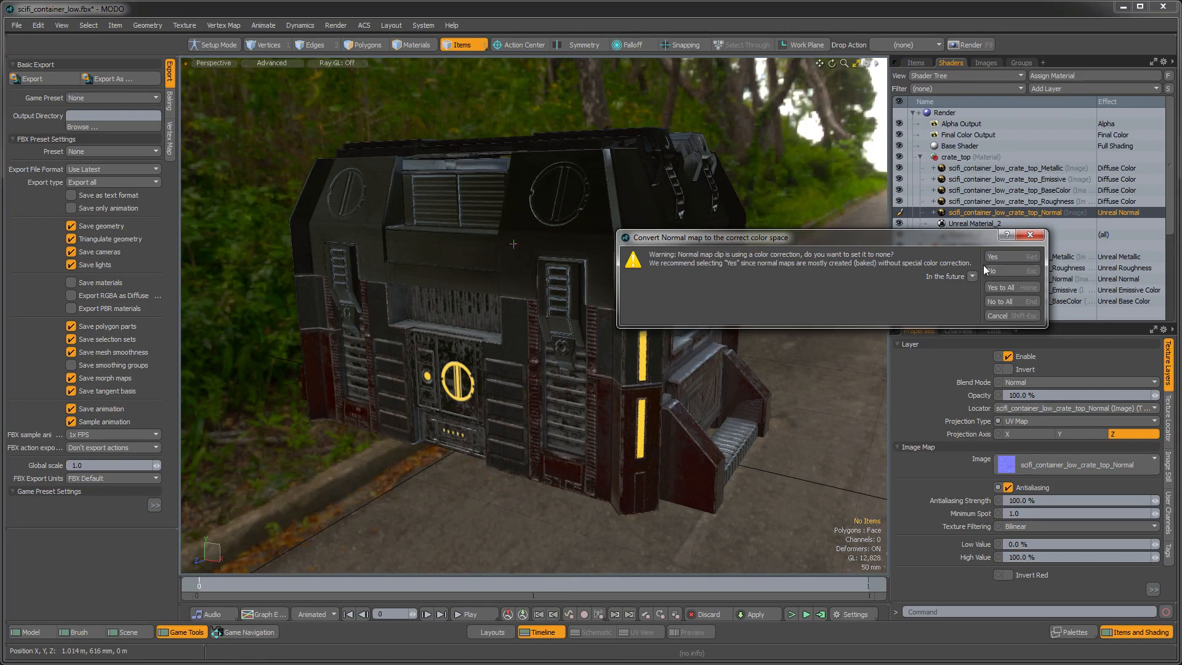
pyautogui.click(1008, 256)
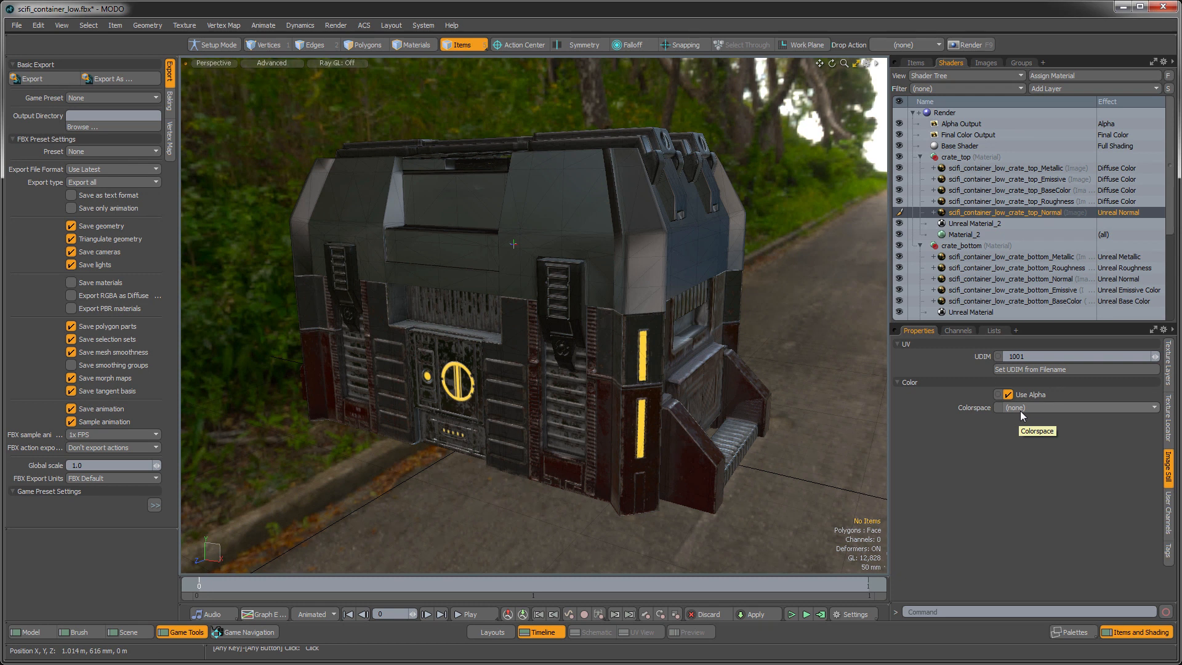
pyautogui.moveTo(1115, 213)
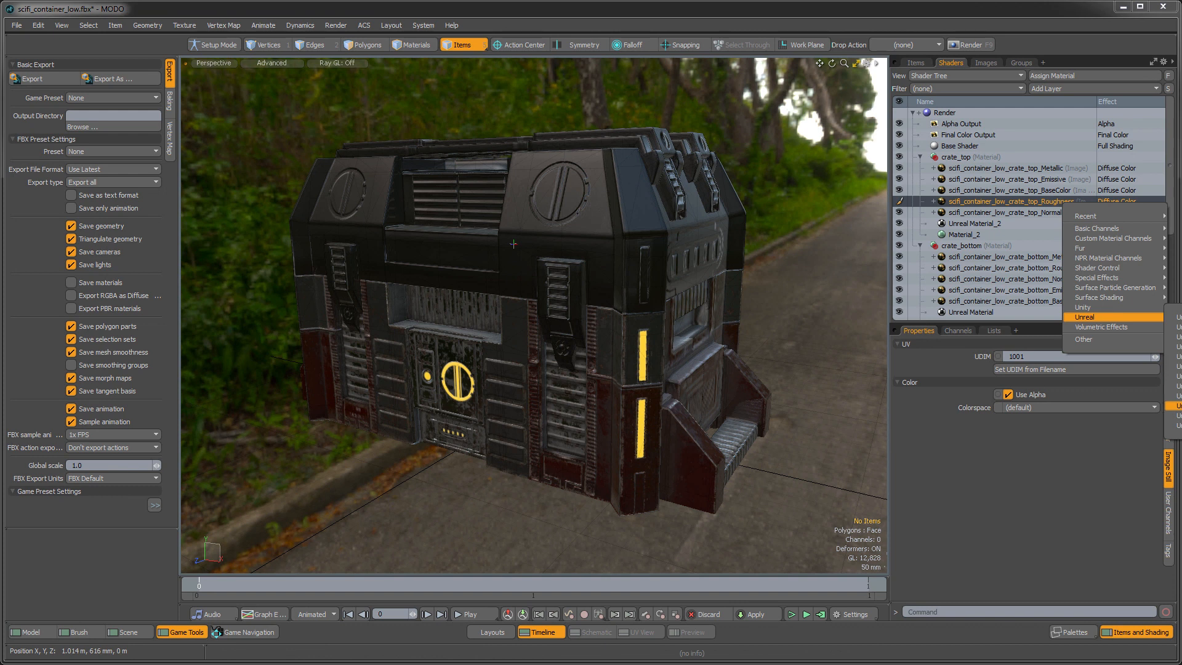
# Step: Set the roughness and metallic textures to Unreal Roughness and Metallic, then inspect the container
pyautogui.click(1087, 316)
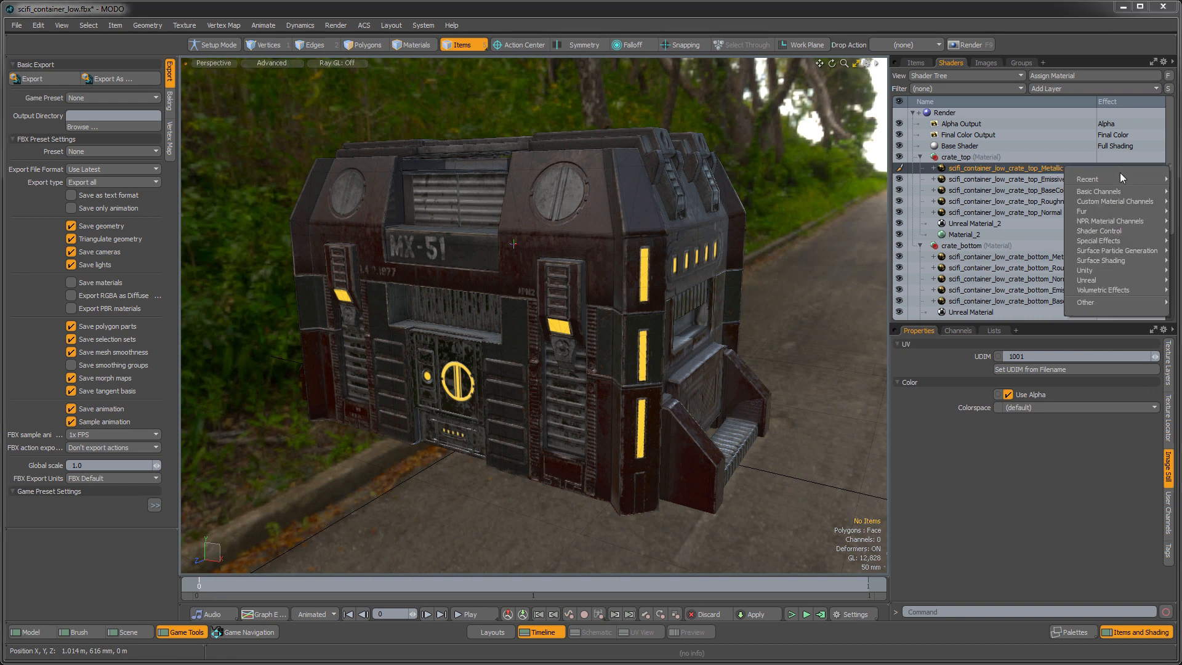
pyautogui.moveTo(1086, 279)
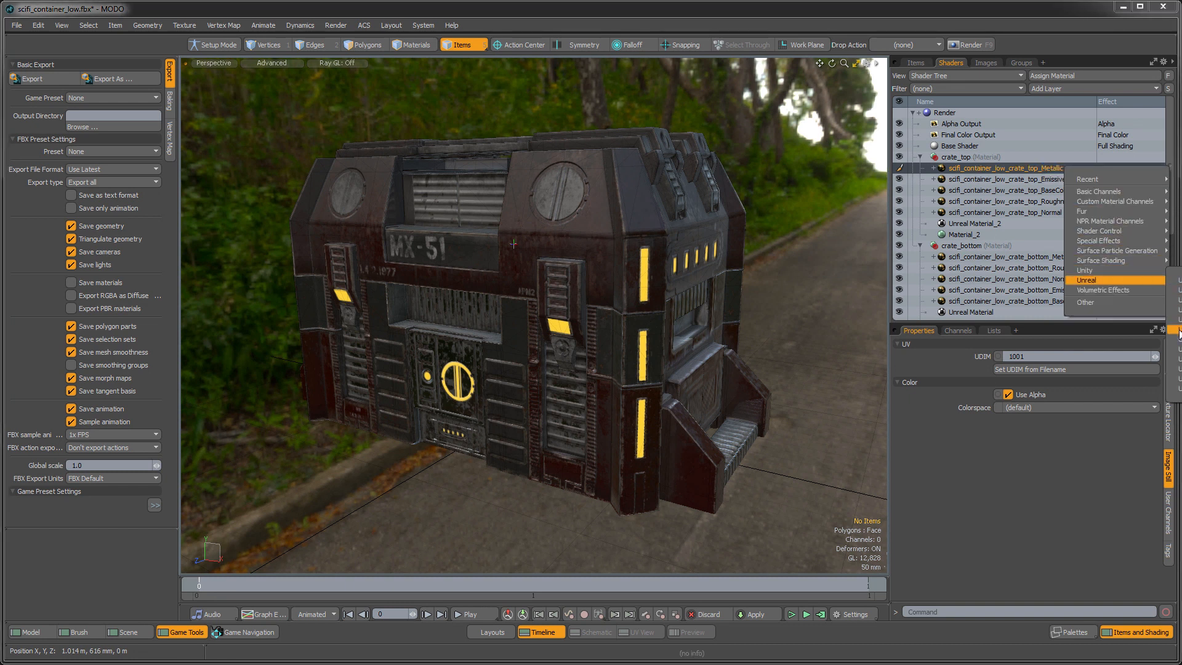
pyautogui.click(1091, 279)
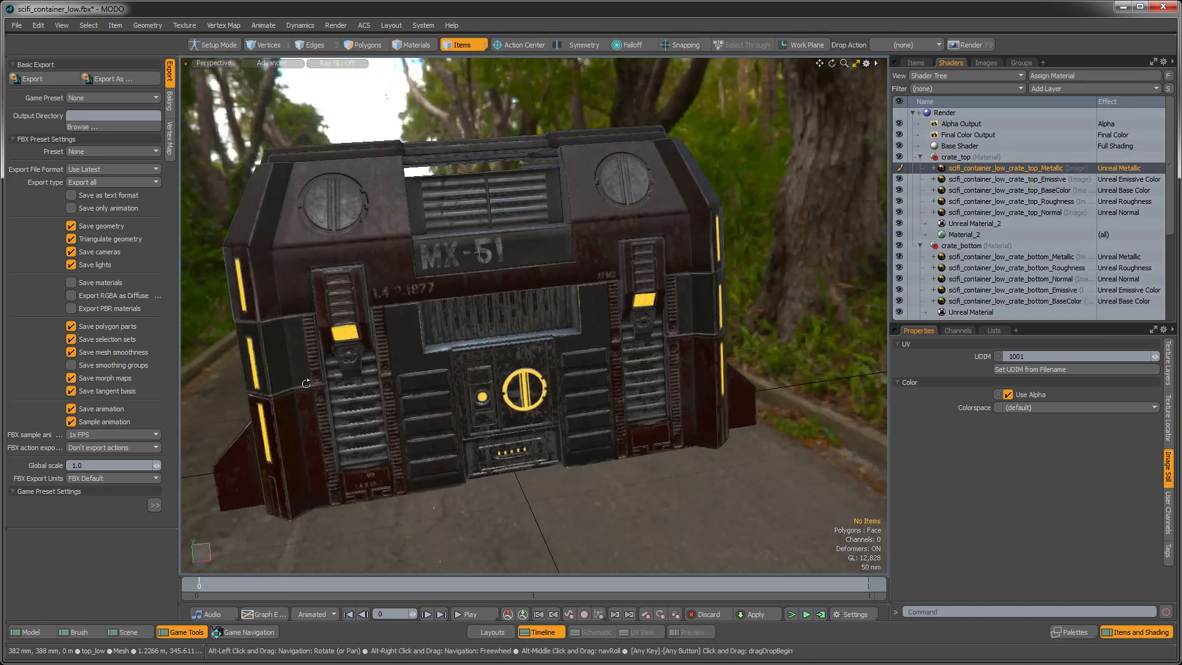
pyautogui.moveTo(305, 383); pyautogui.dragTo(490, 349)
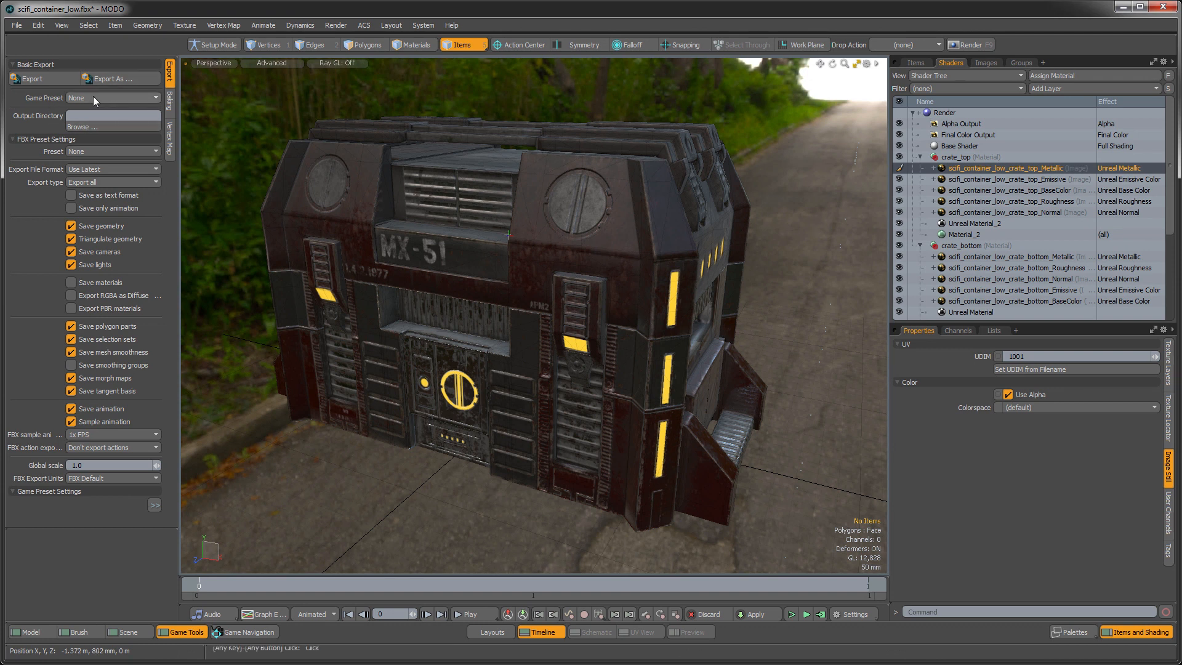
# Step: Choose the Unreal Engine 4 game preset for FBX export
pyautogui.click(112, 97)
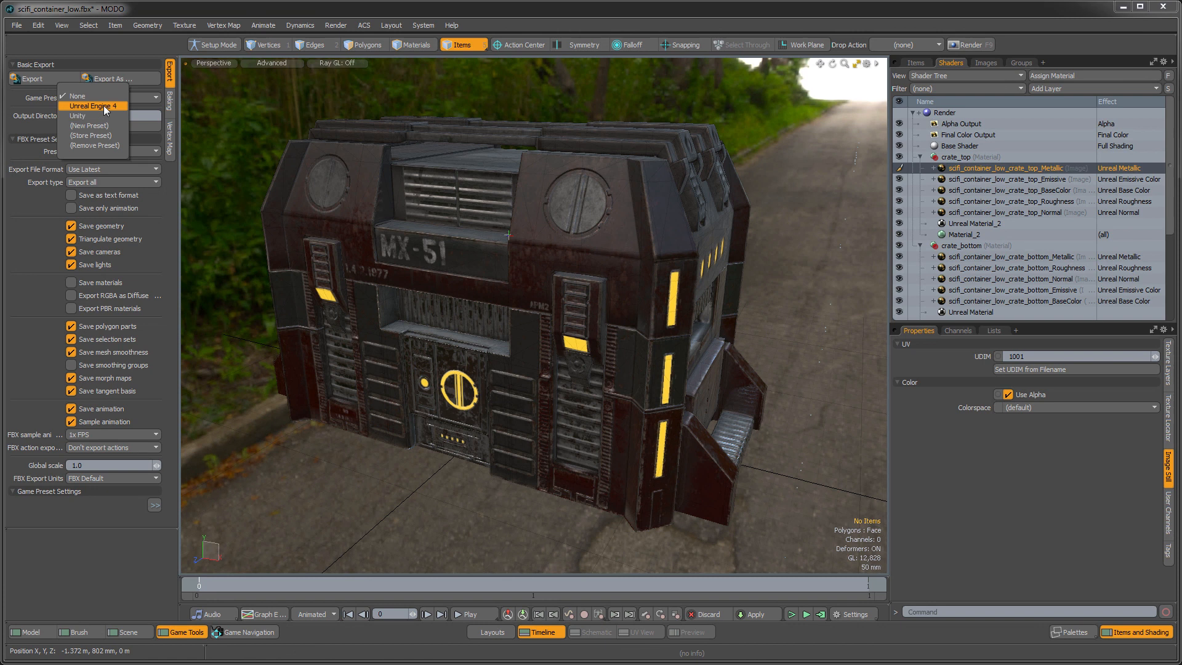
pyautogui.click(88, 106)
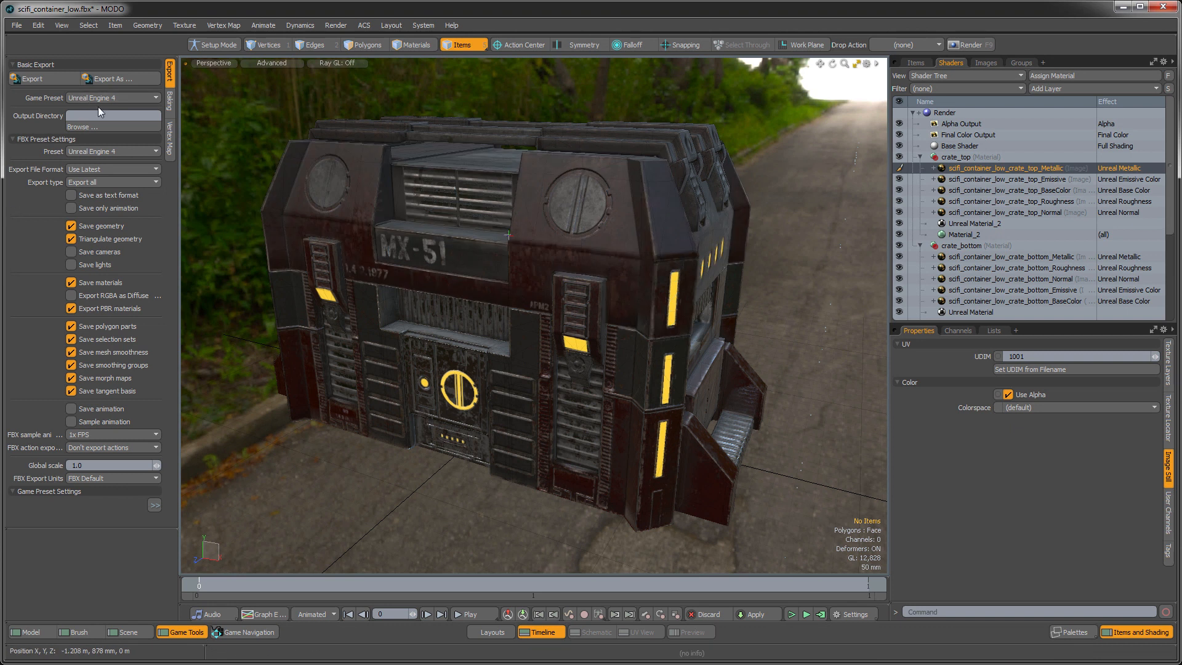
pyautogui.moveTo(32, 79)
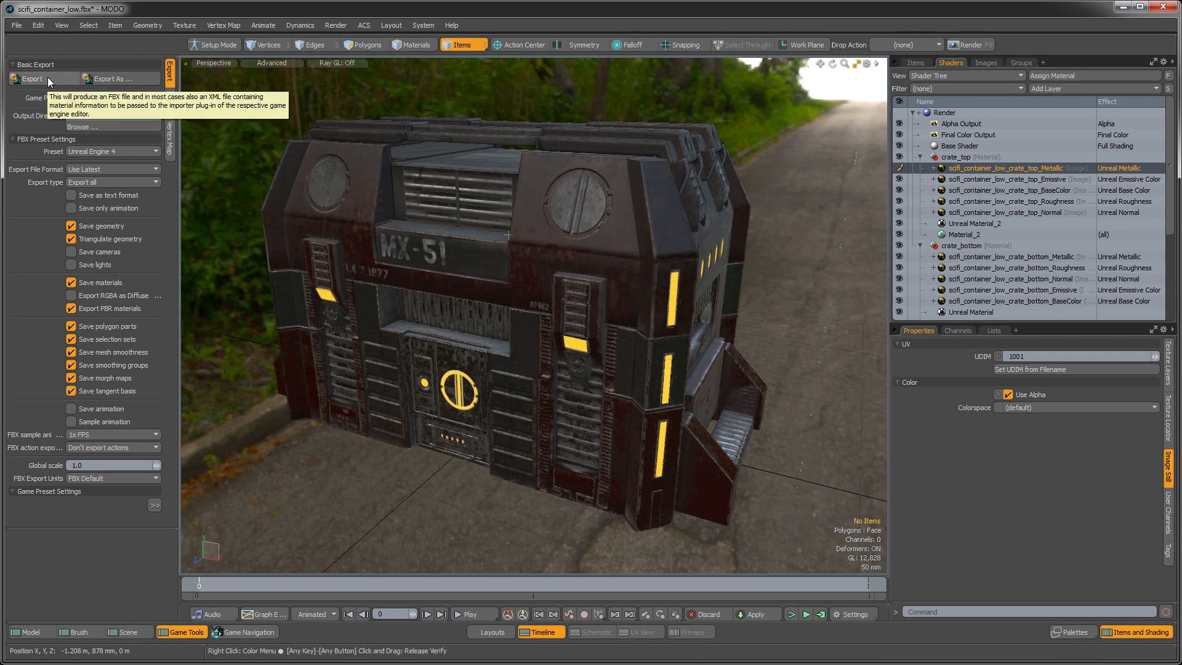
pyautogui.moveTo(149, 235)
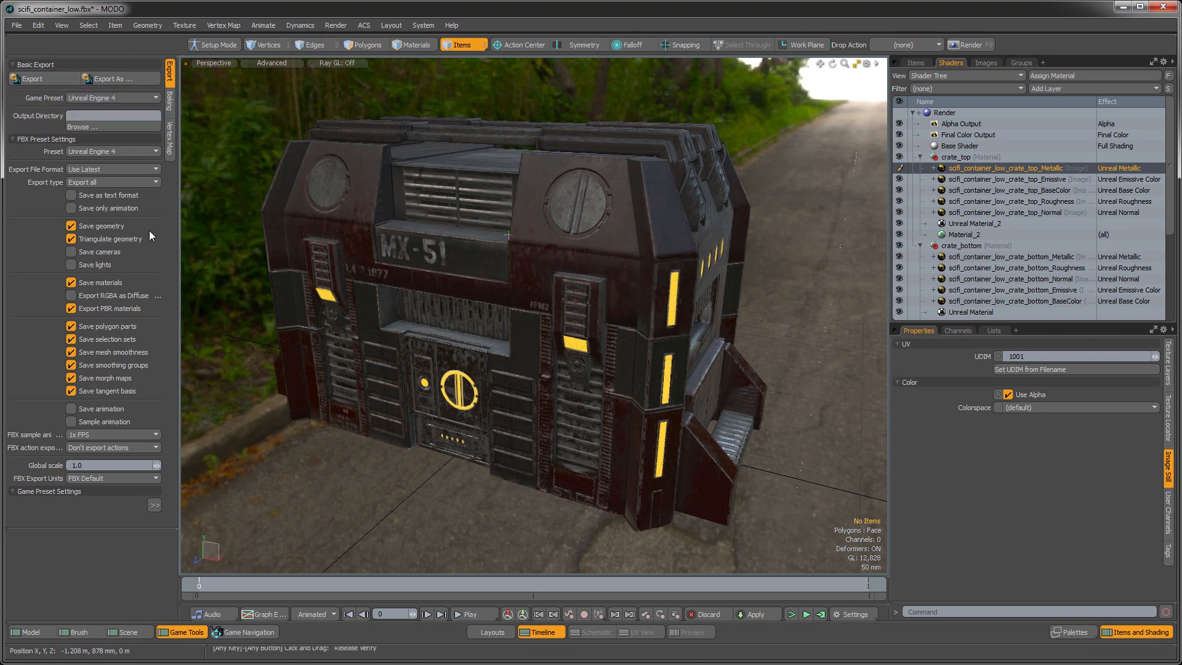